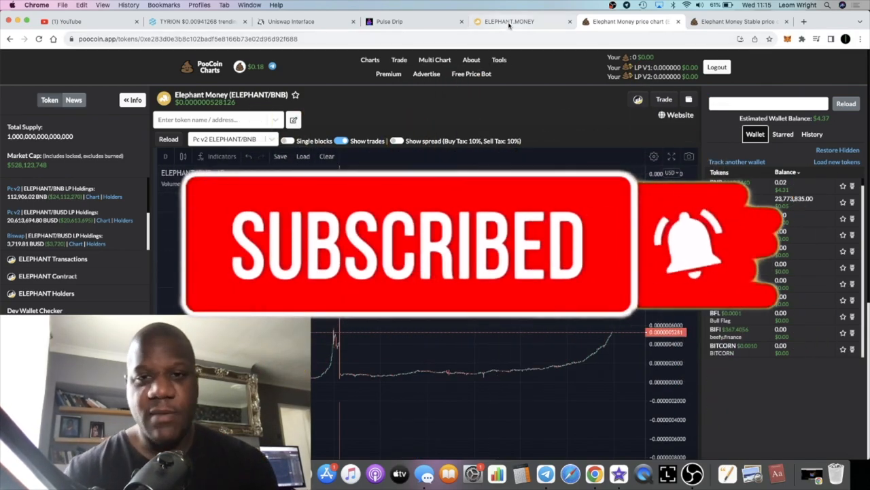
Step: Show the Elephant Money home page stat cards: AUM 616.958 M with ELEPHANT and TRUNK values
click(509, 22)
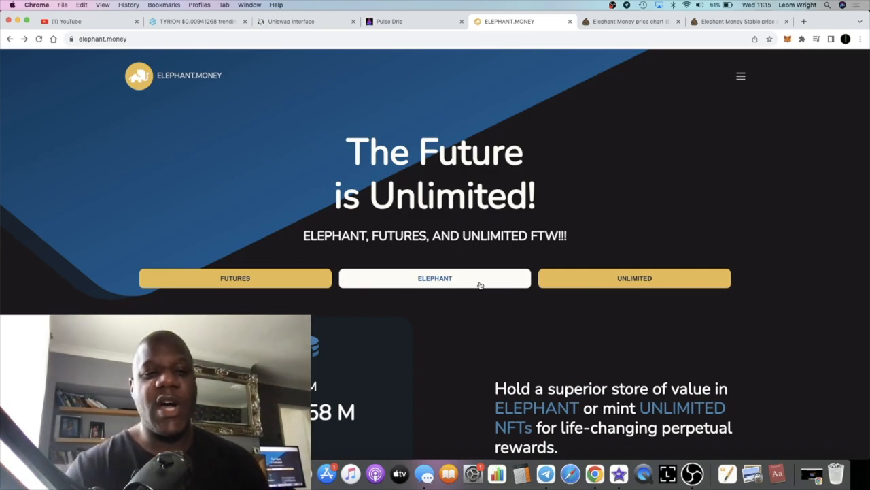
scroll(down, 3)
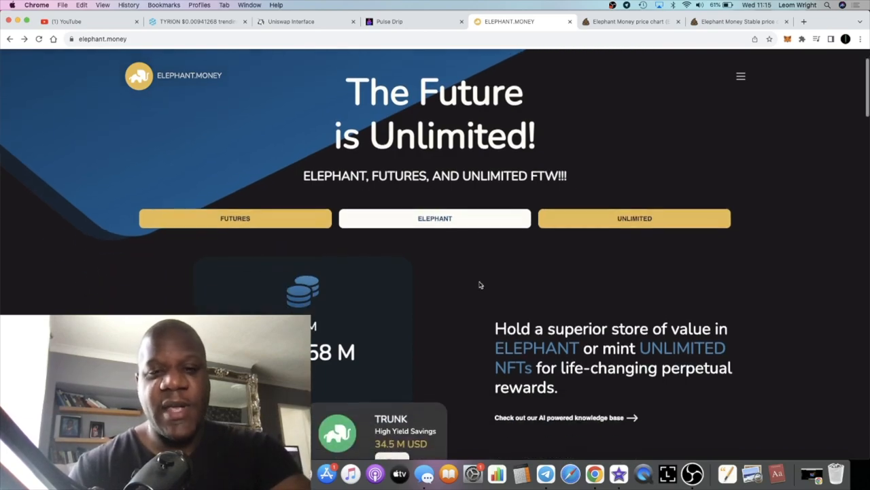
scroll(down, 3)
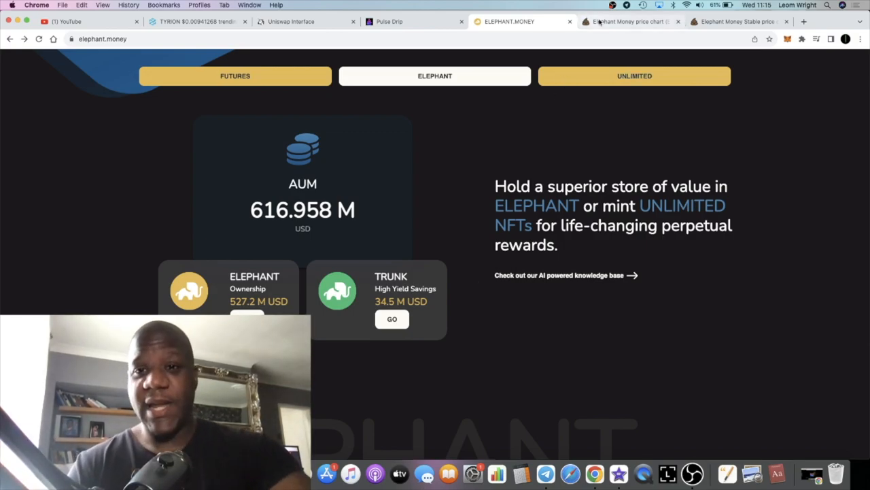
Step: Show the TRUNK/BUSD chart with its fall from about $1 to around $0.32
click(628, 22)
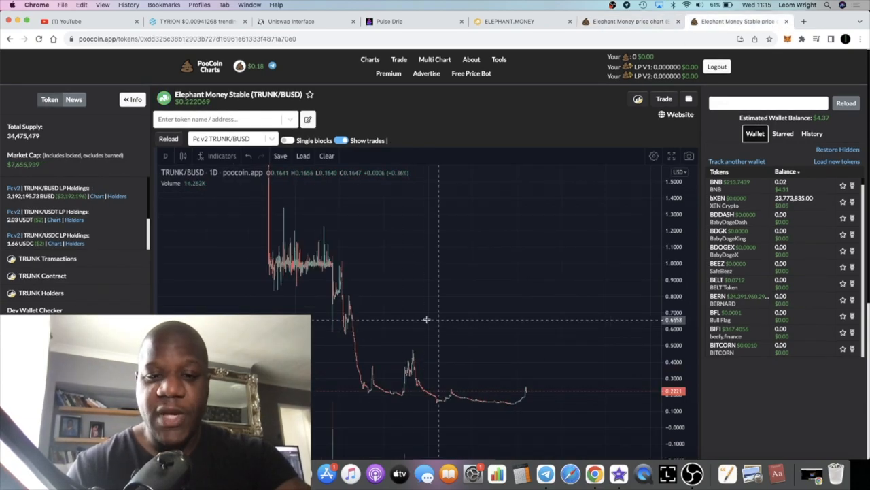
mouse_move(423, 348)
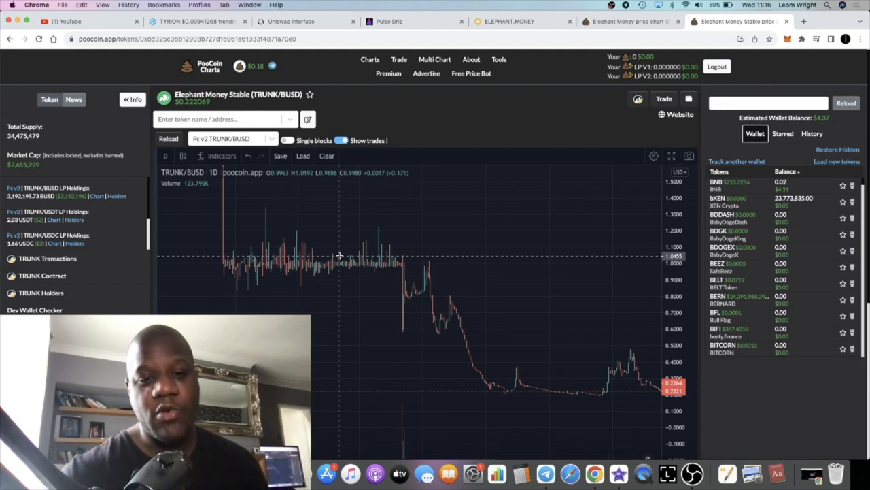
mouse_move(411, 311)
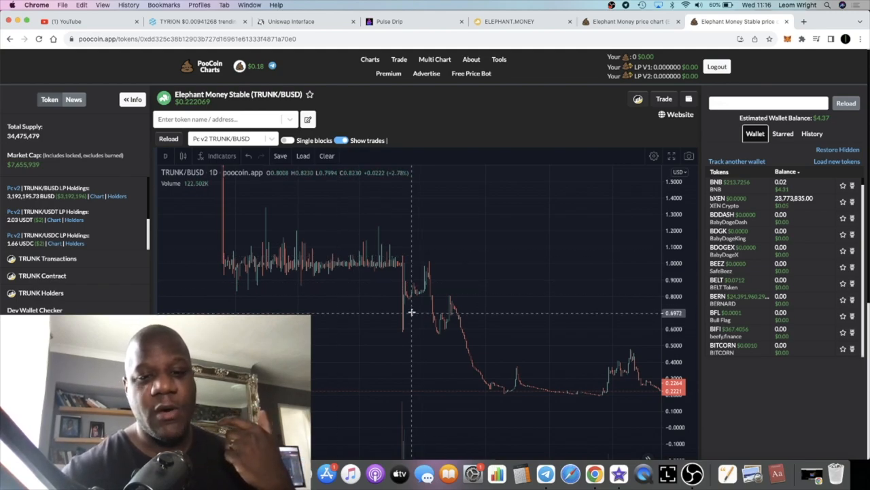
mouse_move(407, 299)
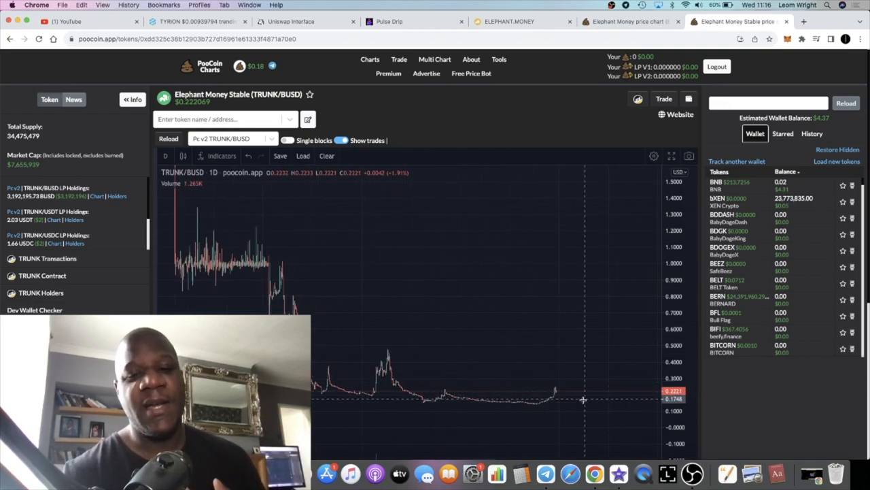
mouse_move(535, 107)
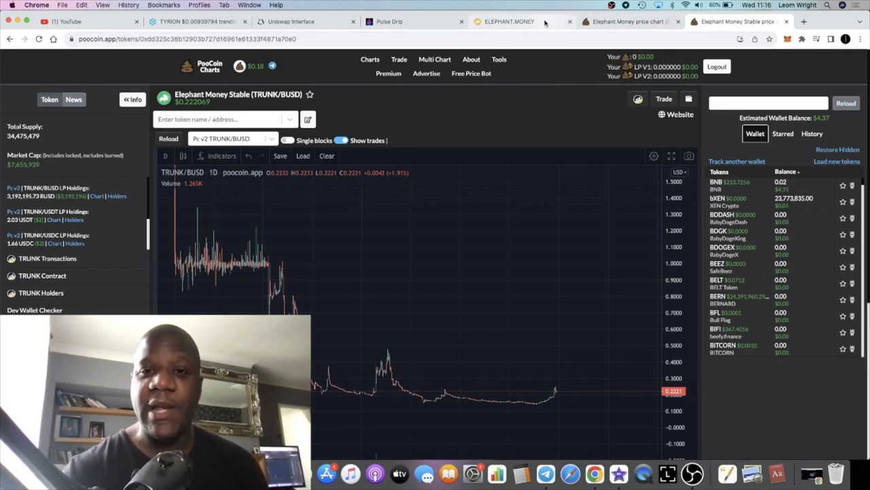
Step: Show the ELEPHANT/BNB chart with its recent steady upward climb in view
click(628, 21)
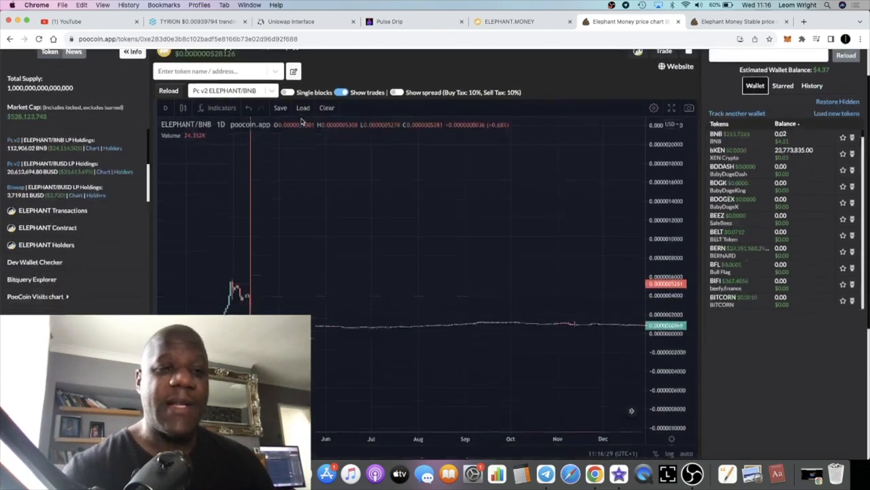
scroll(down, 3)
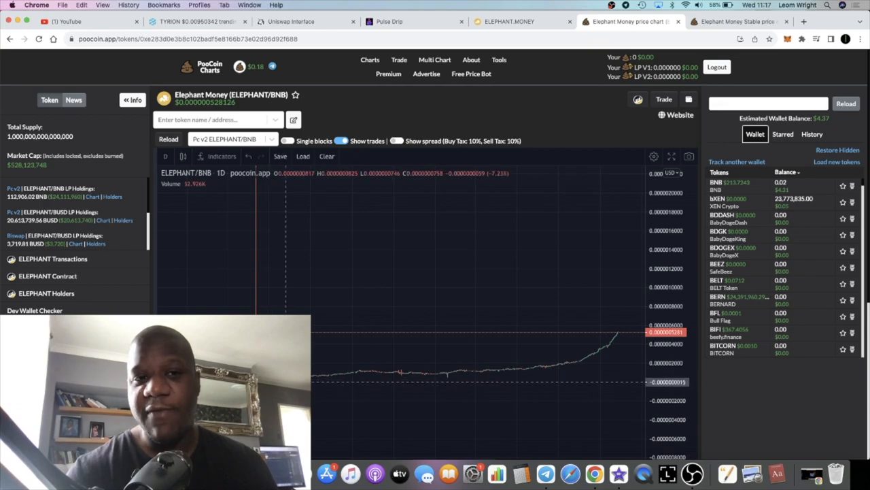
Step: Glance at the TRUNK/BUSD chart, then return to the Elephant Money site's section list
click(737, 22)
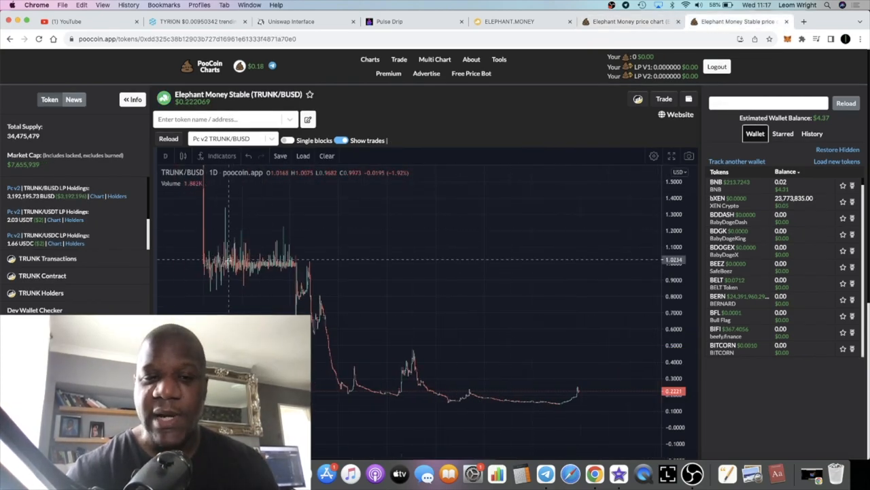
mouse_move(391, 401)
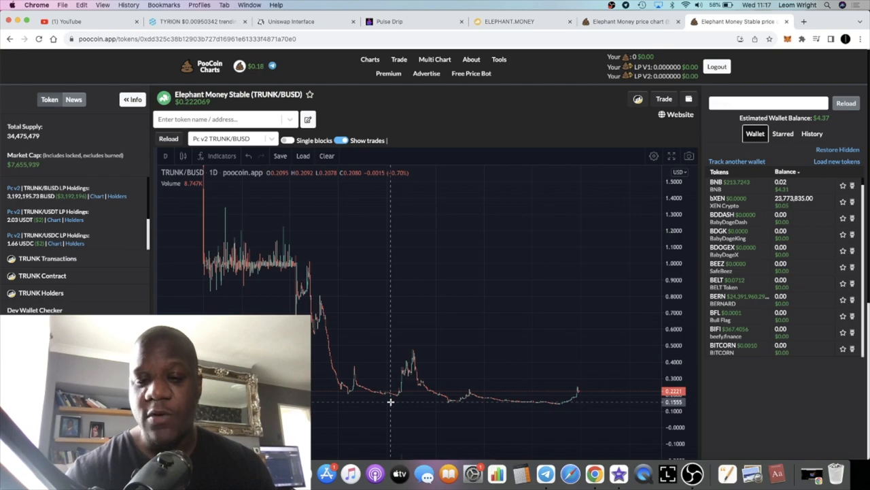
click(524, 21)
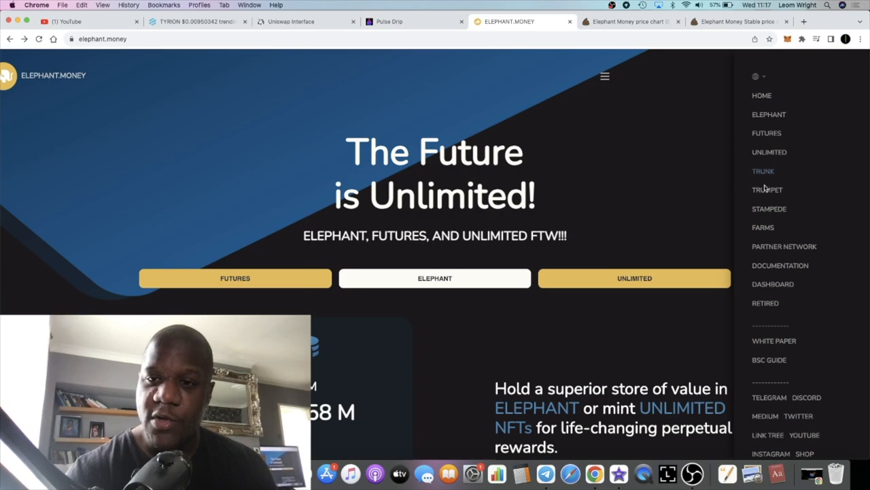
Step: View the Stampede position: 20.007 K TRUNK balance, 24.034 K deposited, 57.289 available
click(770, 209)
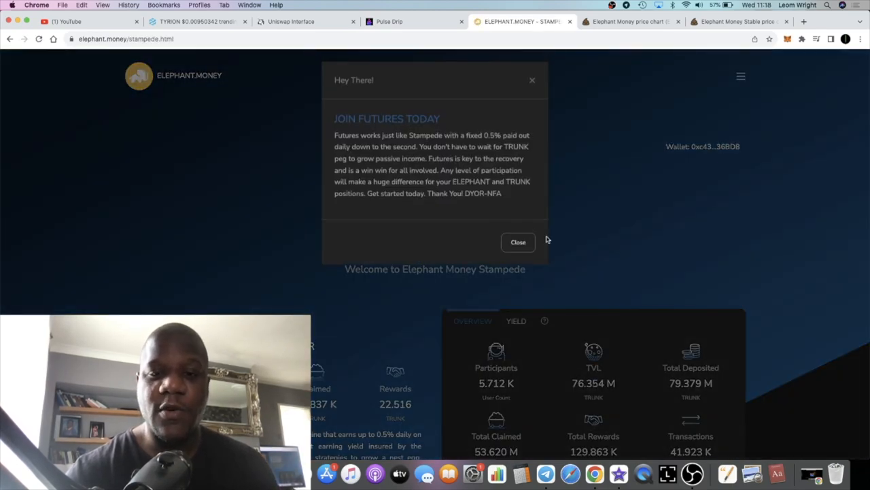
click(517, 242)
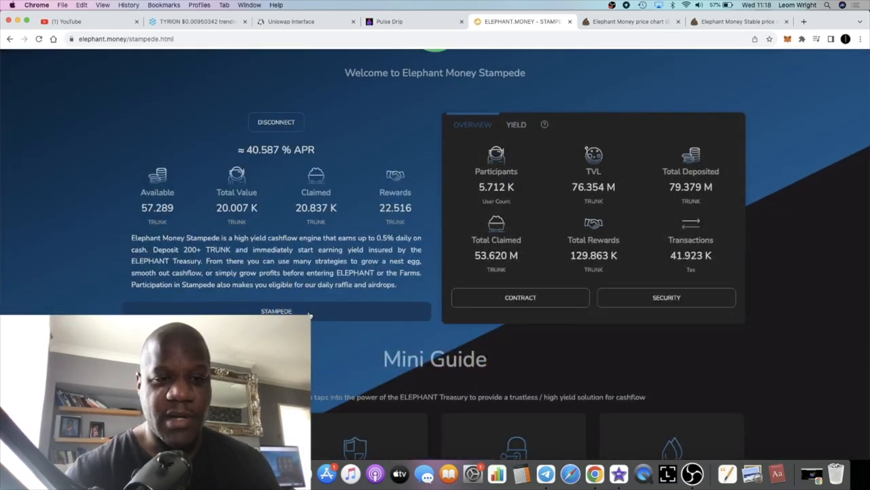
click(276, 310)
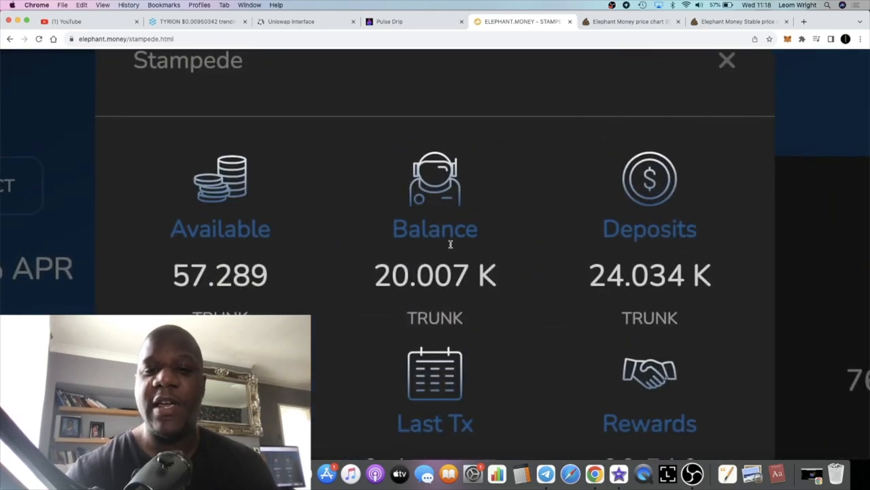
mouse_move(618, 250)
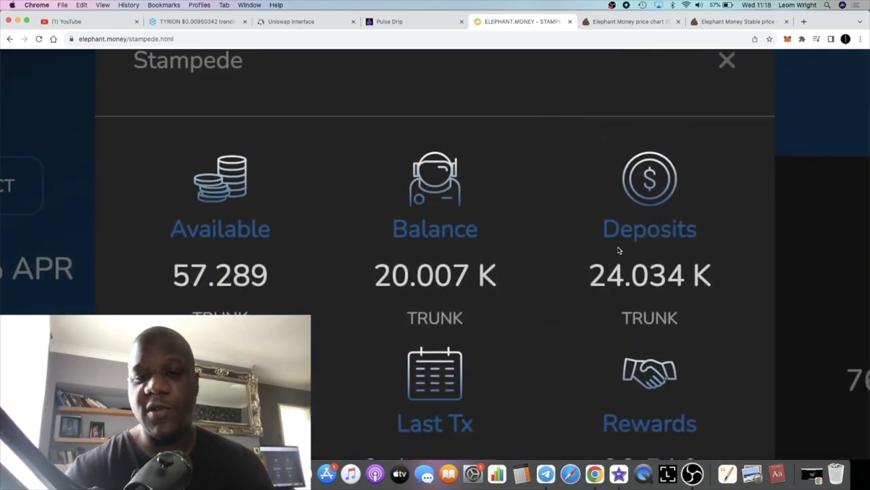
mouse_move(543, 312)
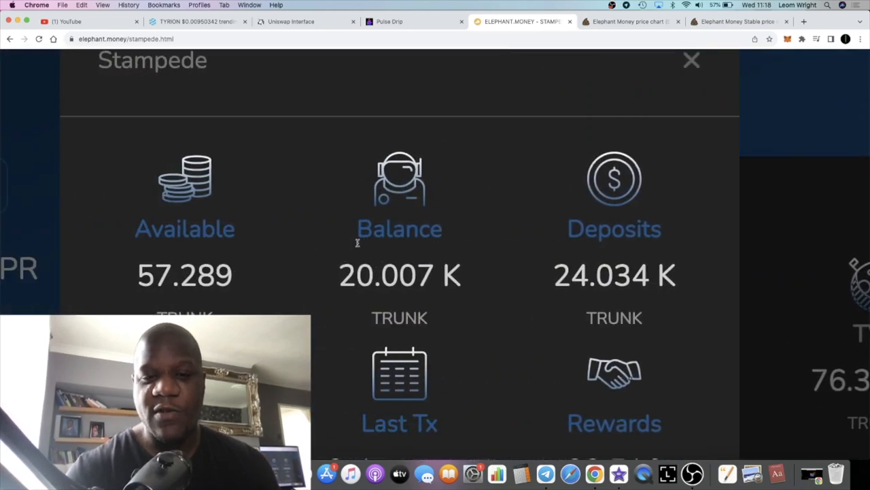
mouse_move(544, 261)
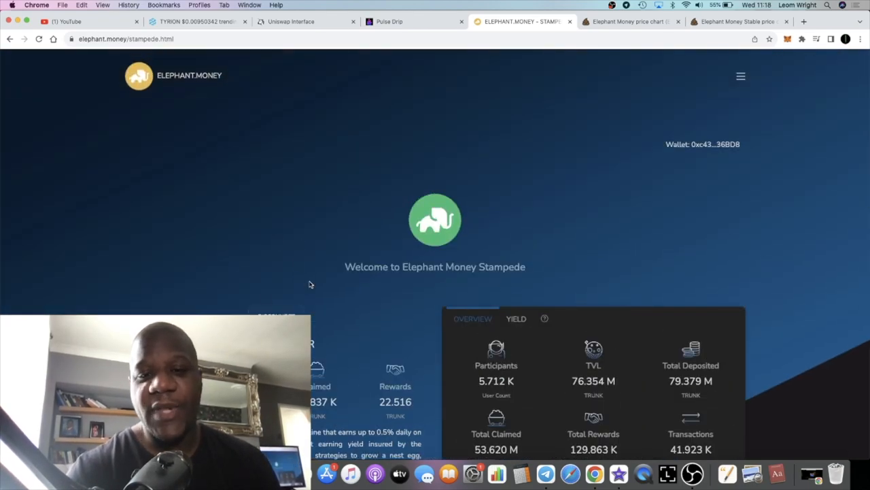
scroll(down, 3)
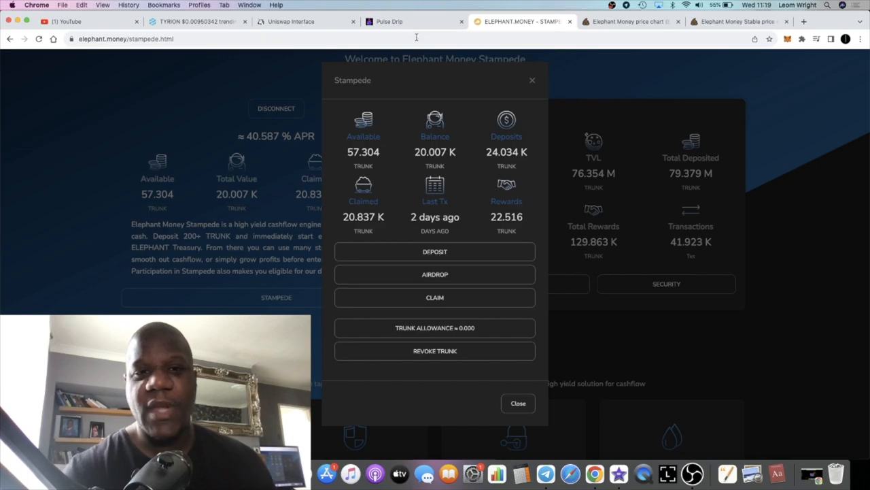
click(389, 22)
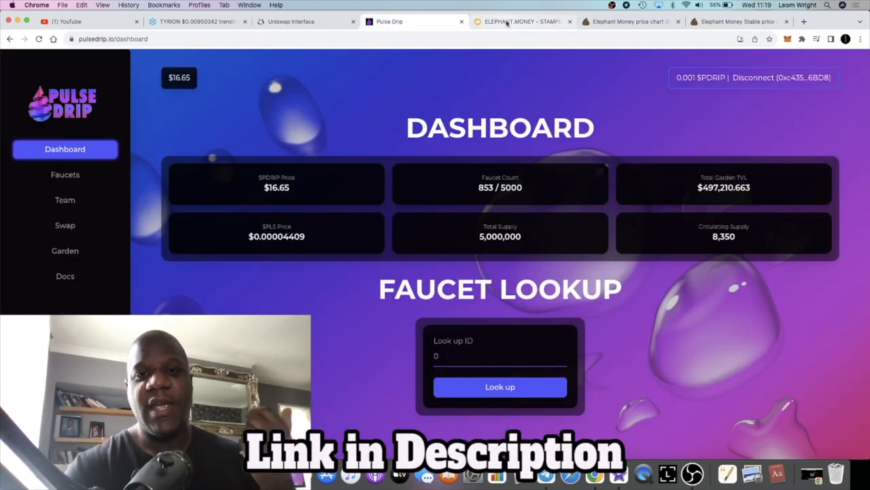
click(522, 22)
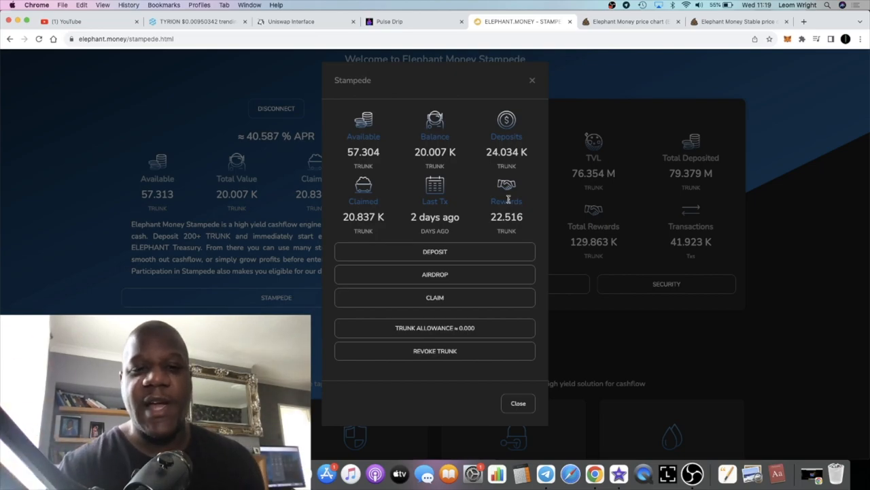
mouse_move(438, 162)
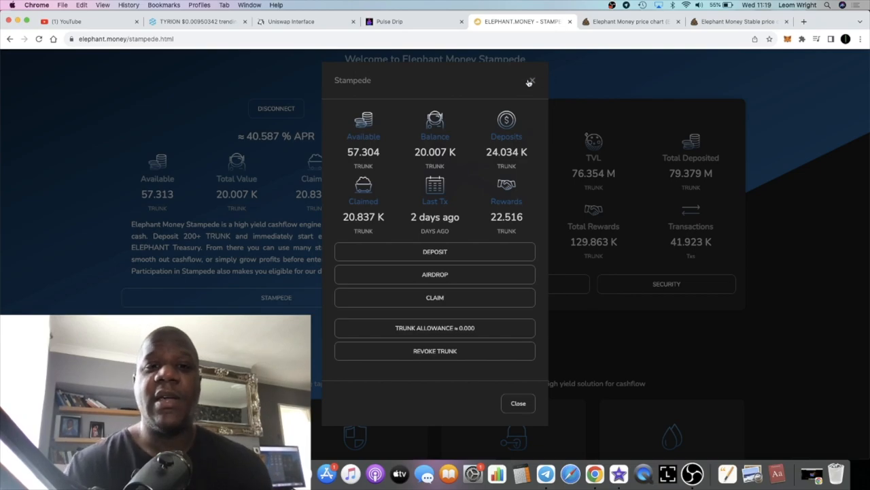
mouse_move(500, 136)
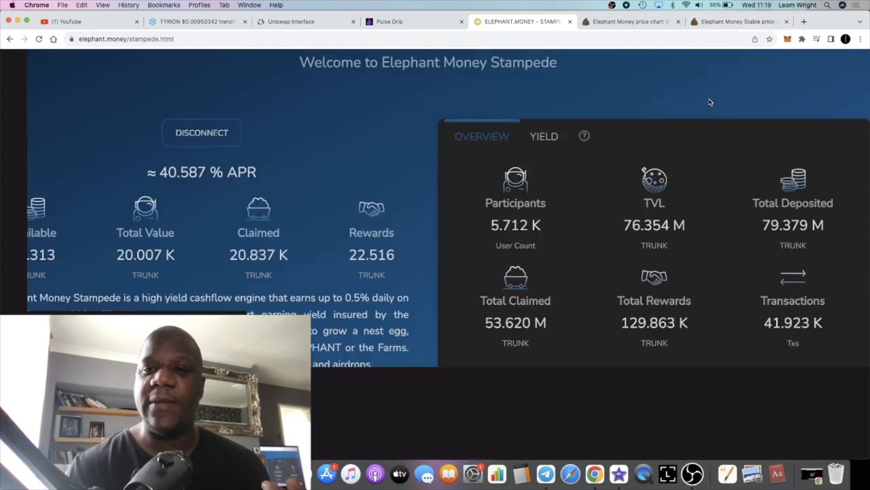
Step: Note the TRUNK price of 0.22 in Calculator over the TRUNK/BUSD chart, then dismiss it
click(737, 22)
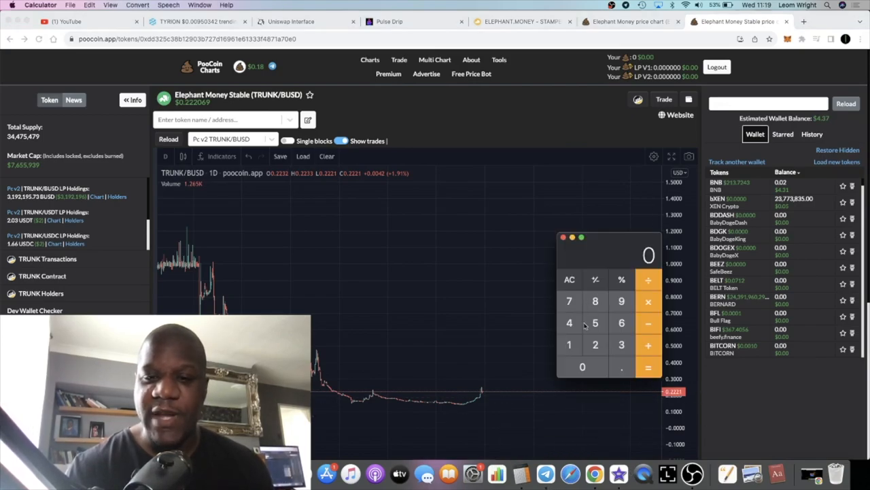
click(582, 367)
text(.22)
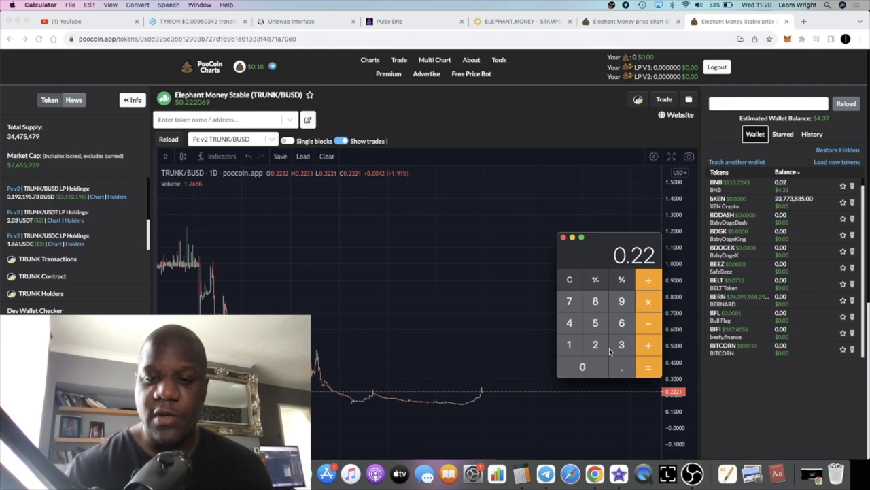
click(568, 278)
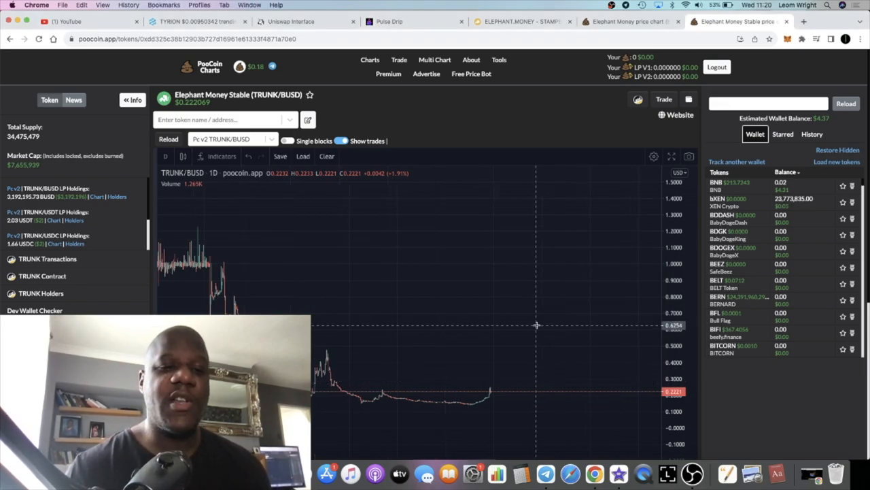
Step: Show the ELEPHANT/BNB chart briefly, then go back to the TRUNK/BUSD chart
click(628, 22)
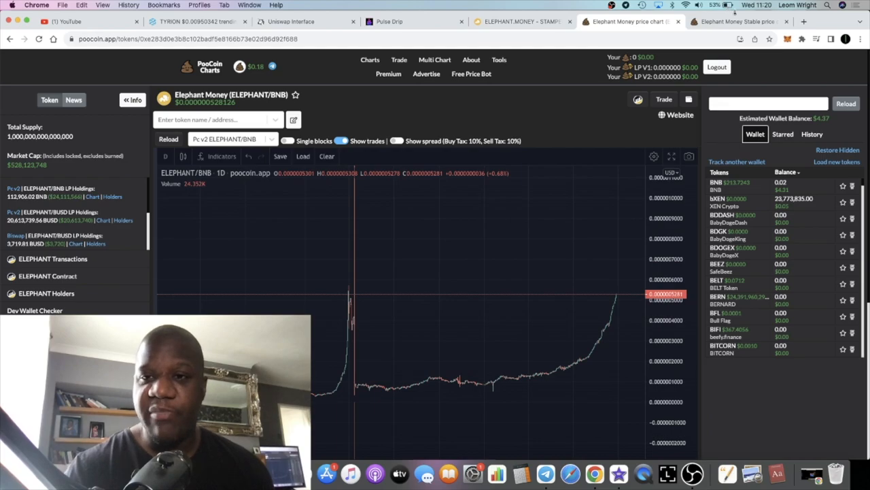
click(737, 22)
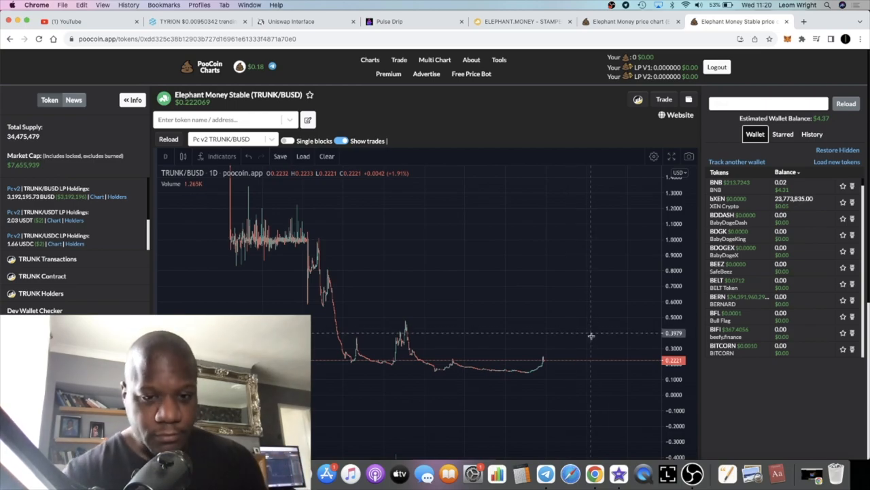
mouse_move(537, 373)
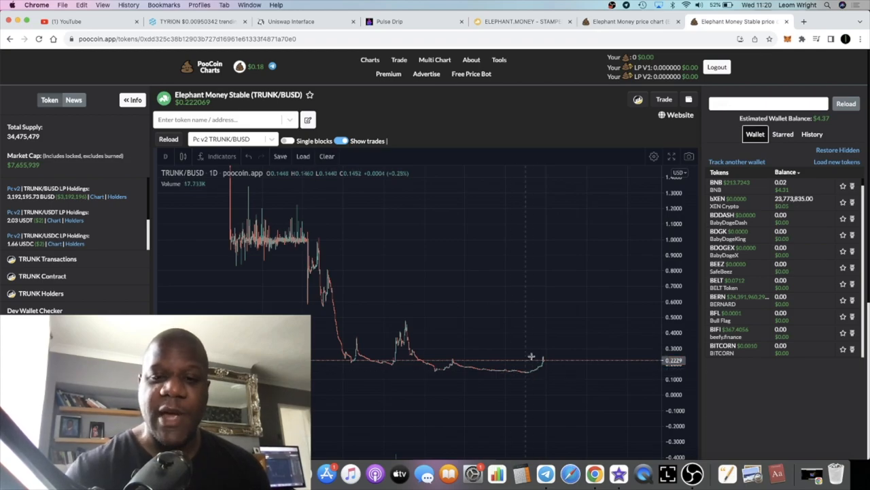
mouse_move(465, 287)
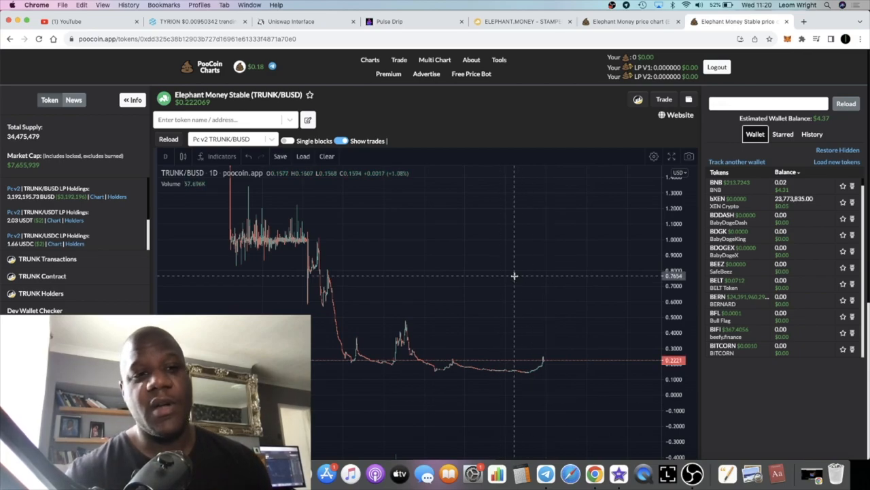
mouse_move(557, 364)
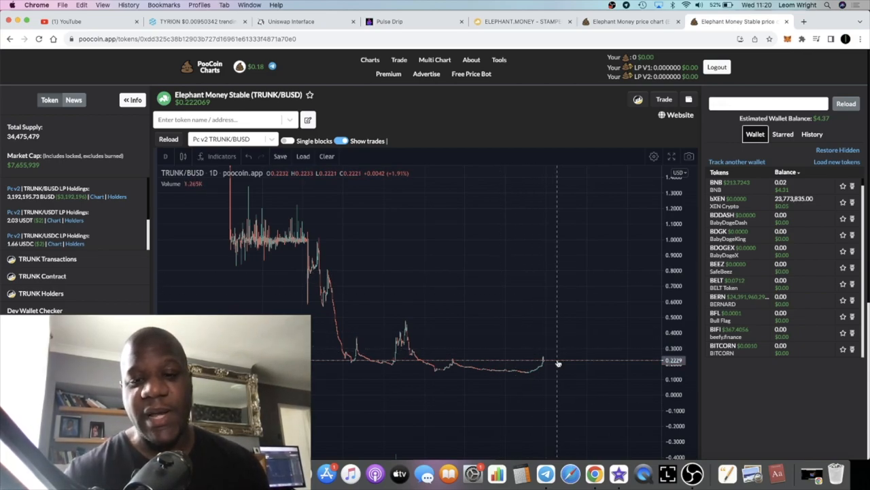
mouse_move(598, 228)
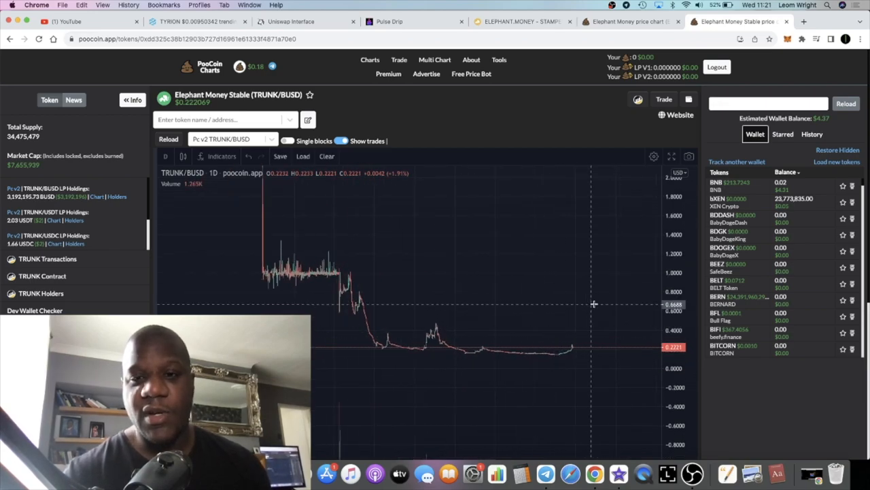
Step: Go to the Elephant Money Stampede page showing about 40.587% APR and 57.337 available
click(523, 22)
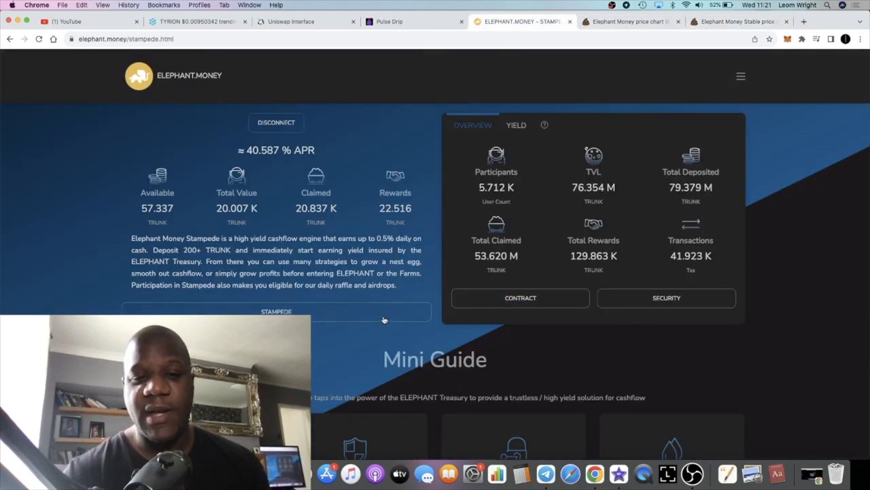
Step: Review the Stampede details — 20.007K balance, 24.034K deposited — then return to the TRUNK/BUSD chart
click(276, 312)
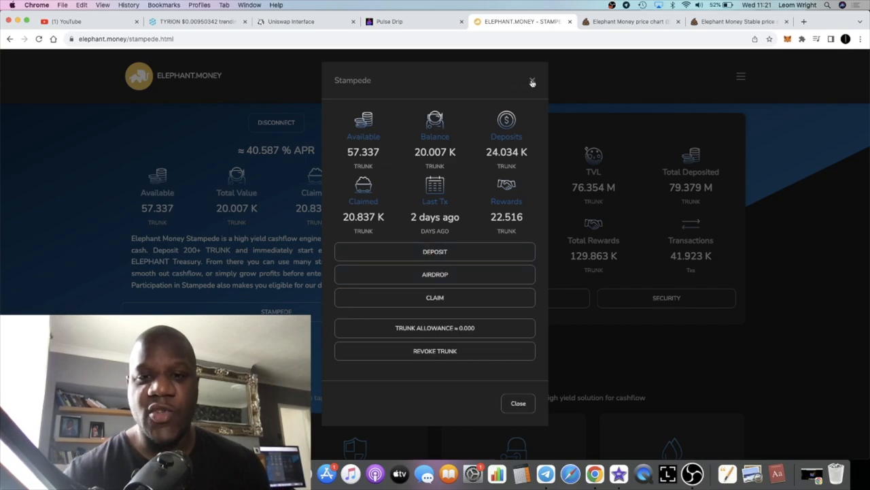
click(533, 81)
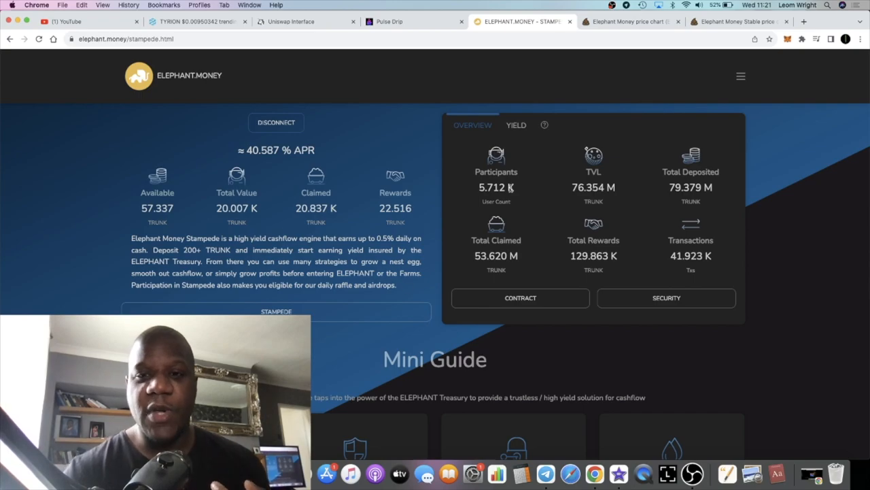
click(737, 22)
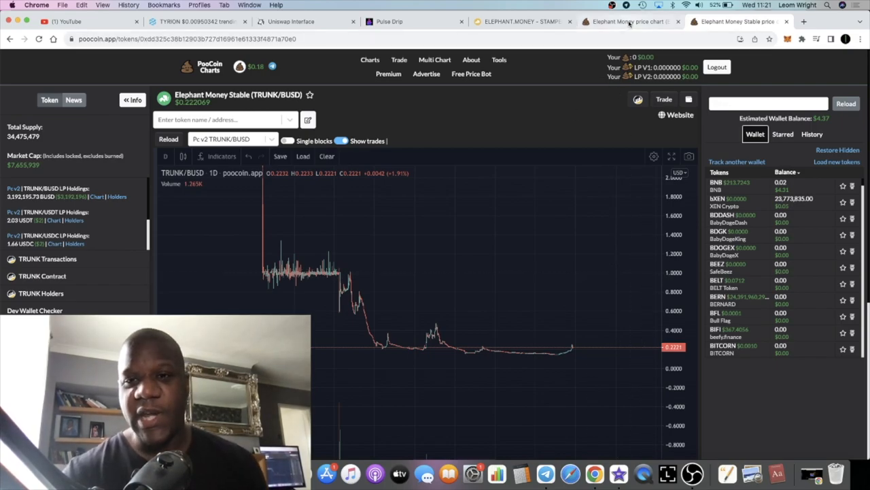
Step: Review the ELEPHANT/BNB chart's long rise, glance at the Stampede stats, and return to the chart
click(629, 22)
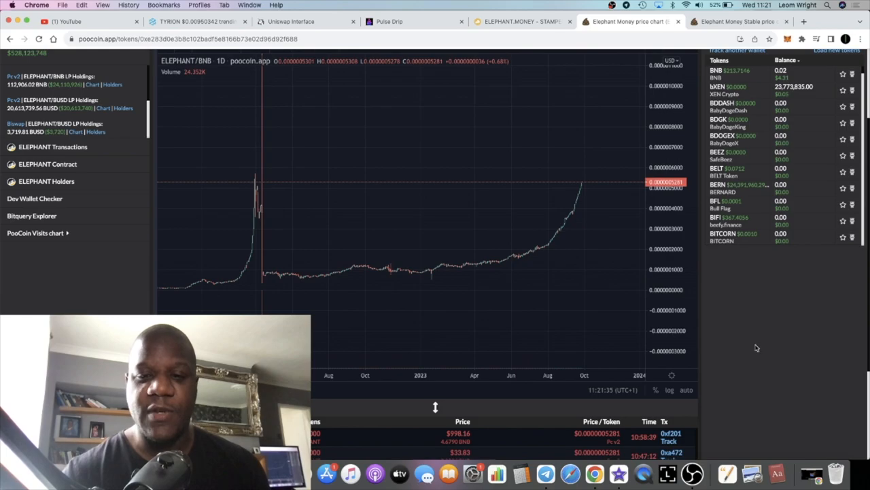
scroll(down, 3)
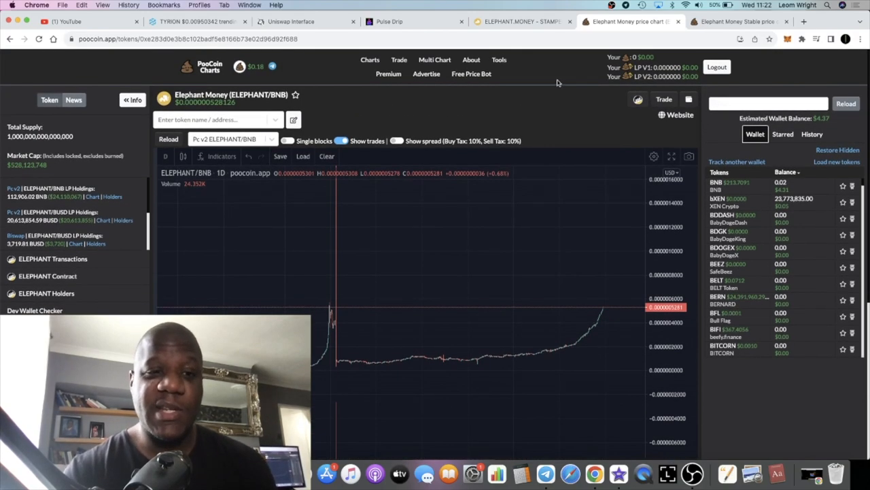
click(519, 22)
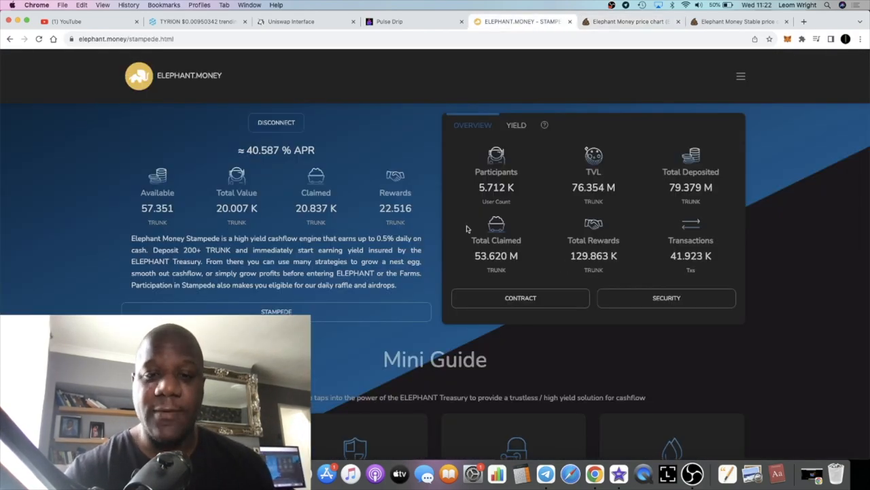
mouse_move(601, 49)
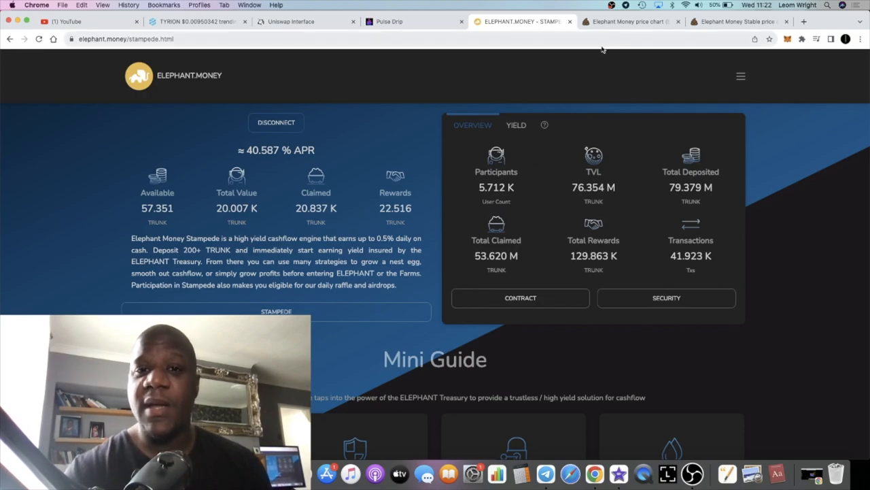
mouse_move(546, 147)
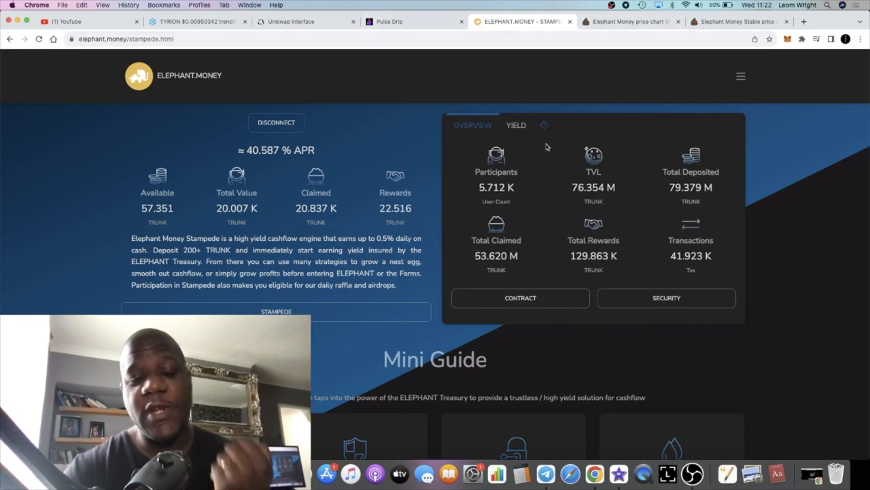
click(628, 22)
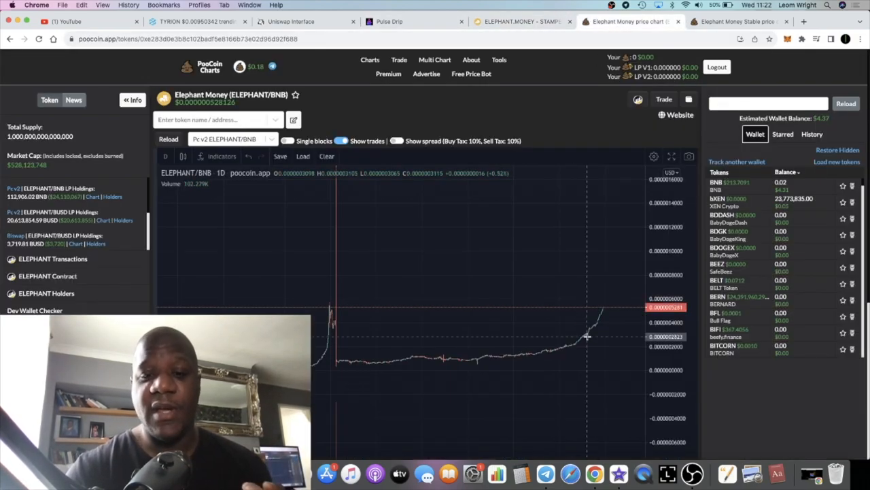
mouse_move(604, 362)
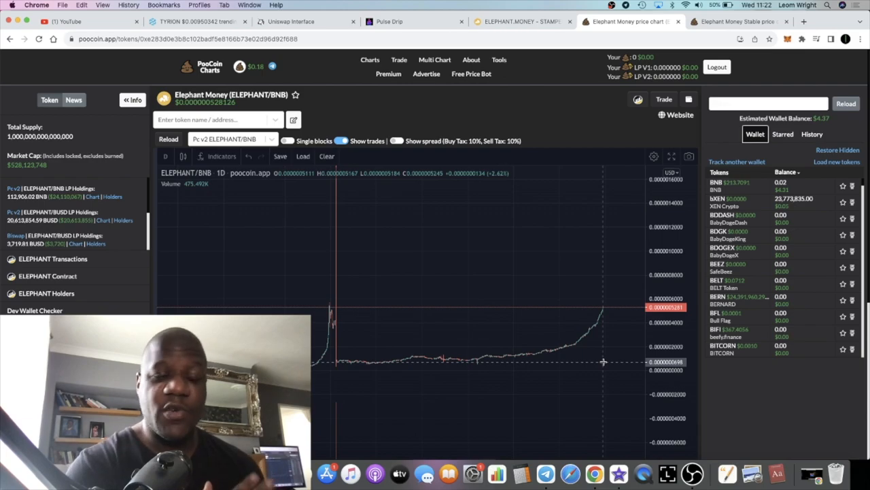
mouse_move(424, 284)
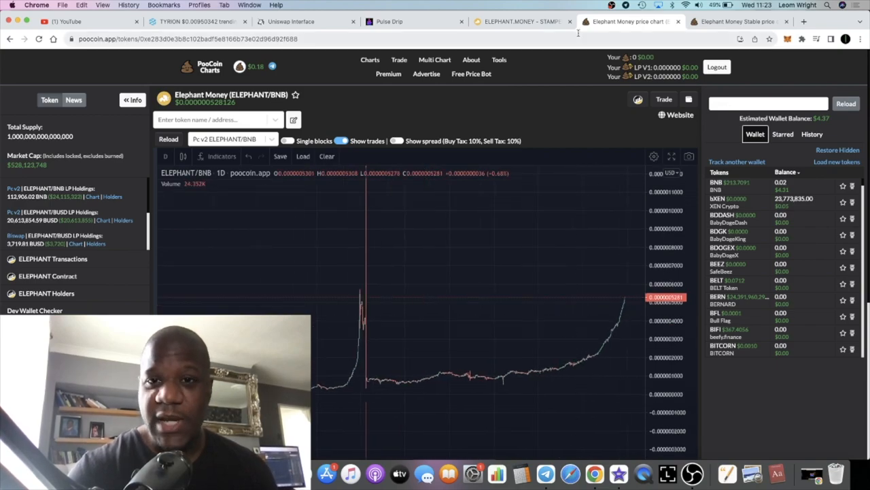
click(520, 21)
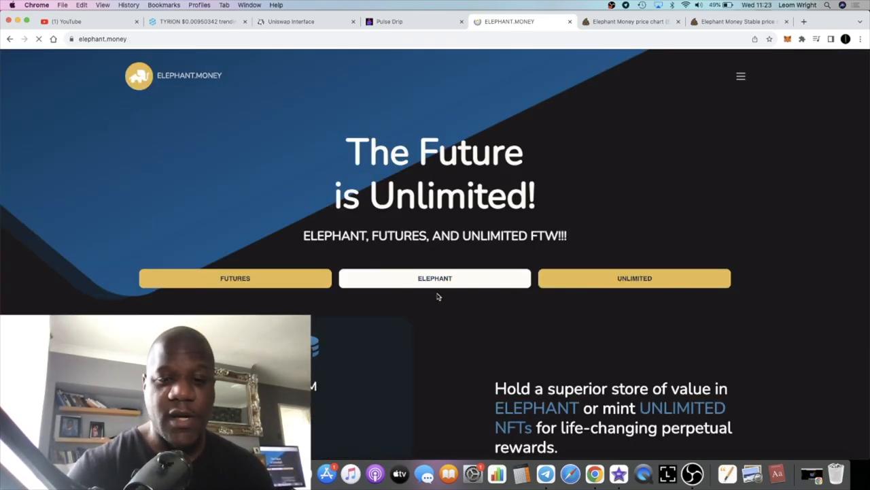
Step: Scroll down through By the Numbers, Our Partners and the press logos
scroll(down, 3)
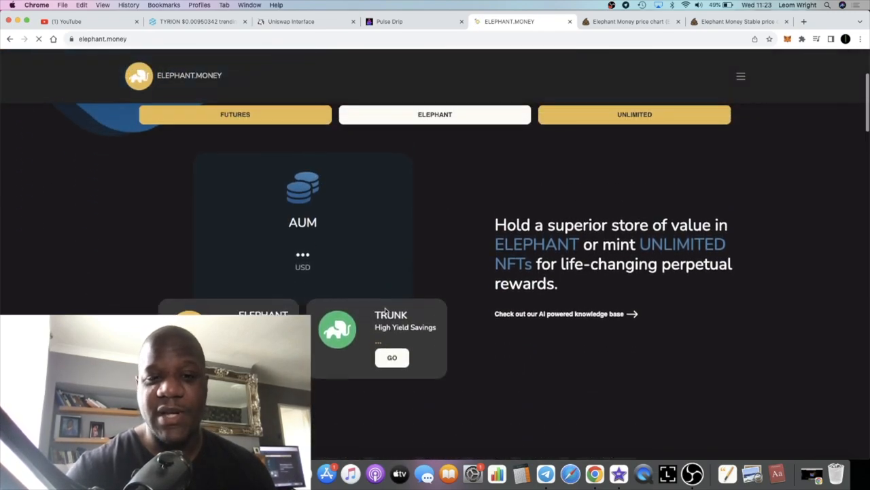
scroll(down, 3)
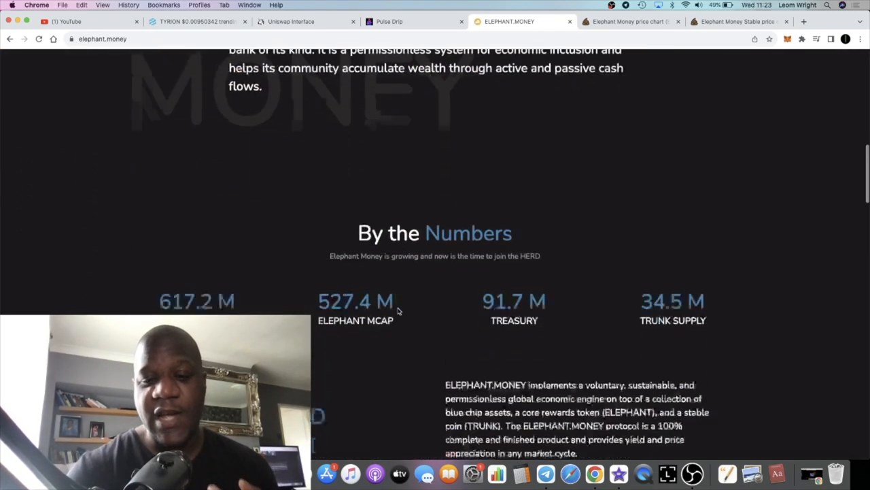
scroll(down, 3)
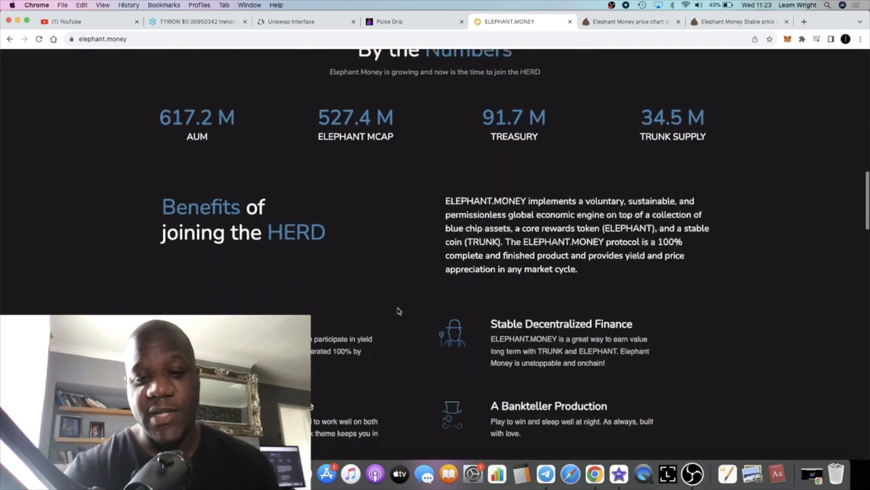
scroll(down, 3)
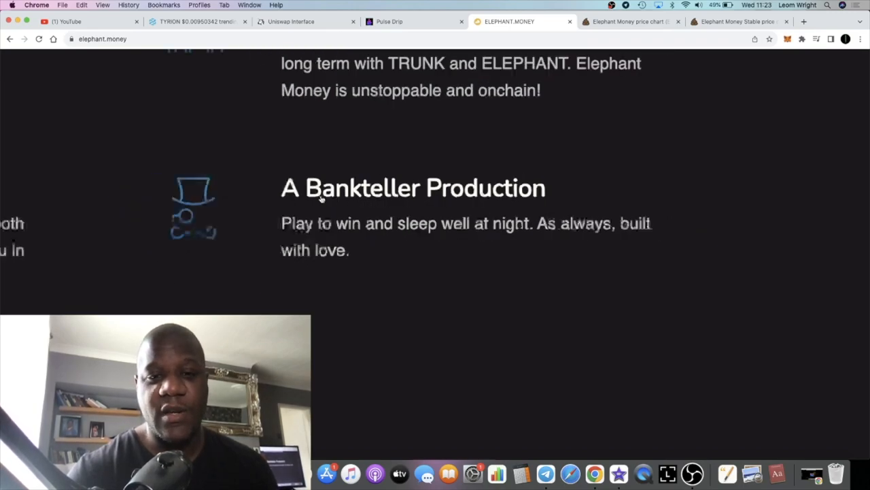
scroll(down, 3)
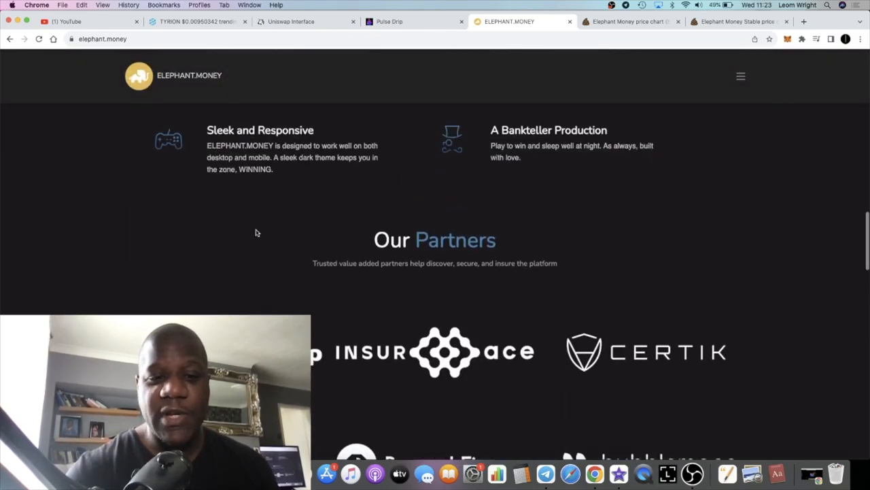
scroll(down, 3)
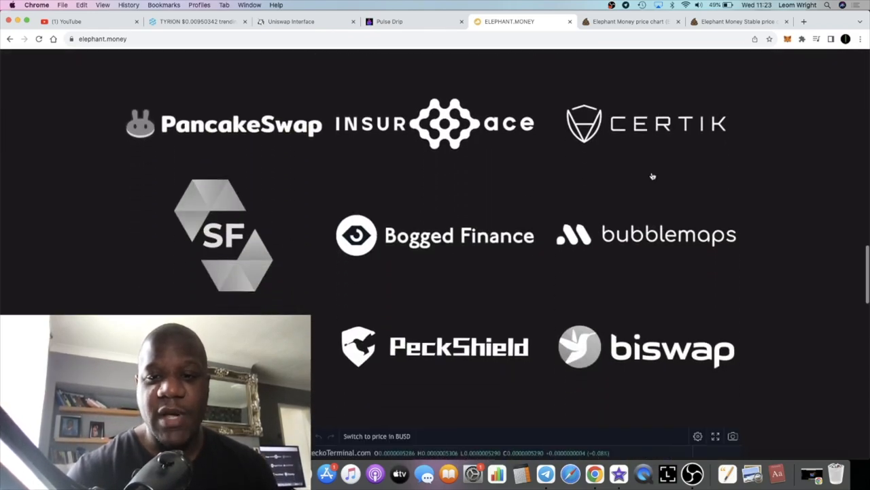
mouse_move(603, 269)
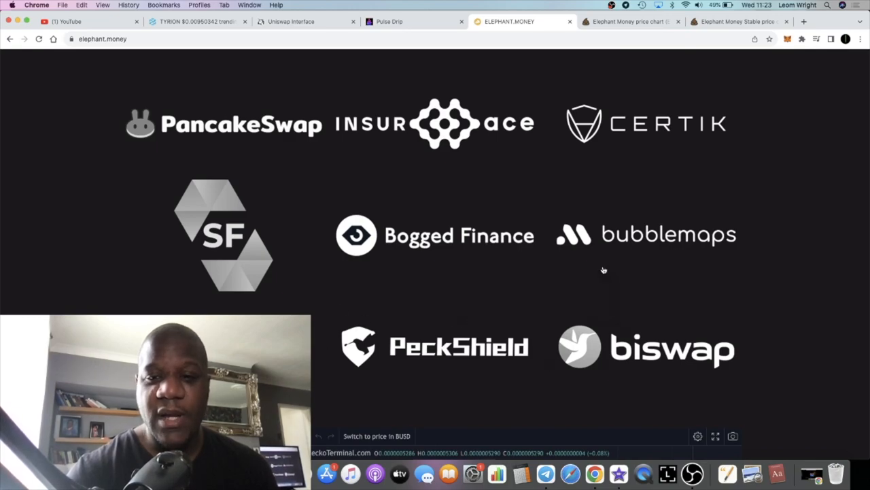
mouse_move(557, 299)
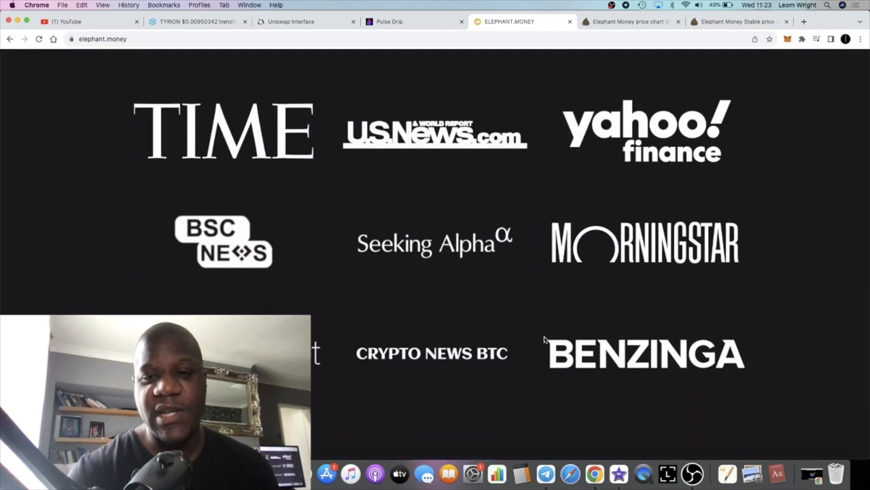
mouse_move(566, 370)
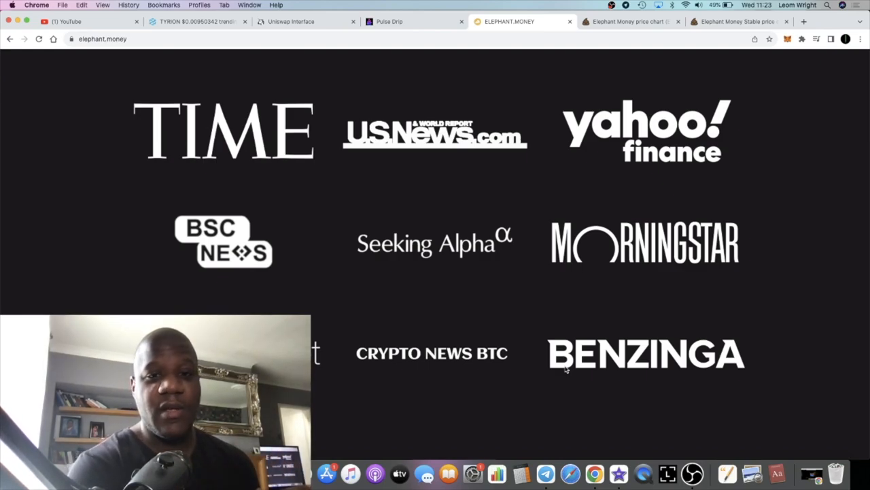
Step: Nudge back up briefly, then continue down to the footer's community and service links
scroll(up, 3)
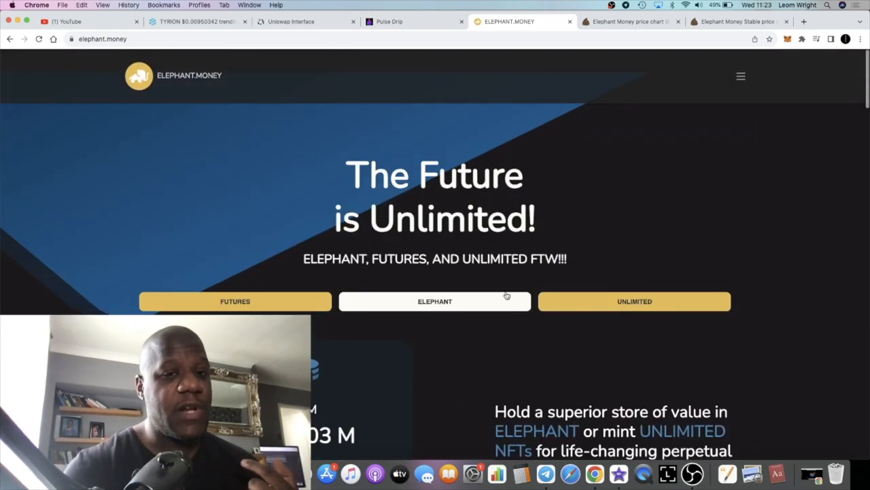
scroll(down, 3)
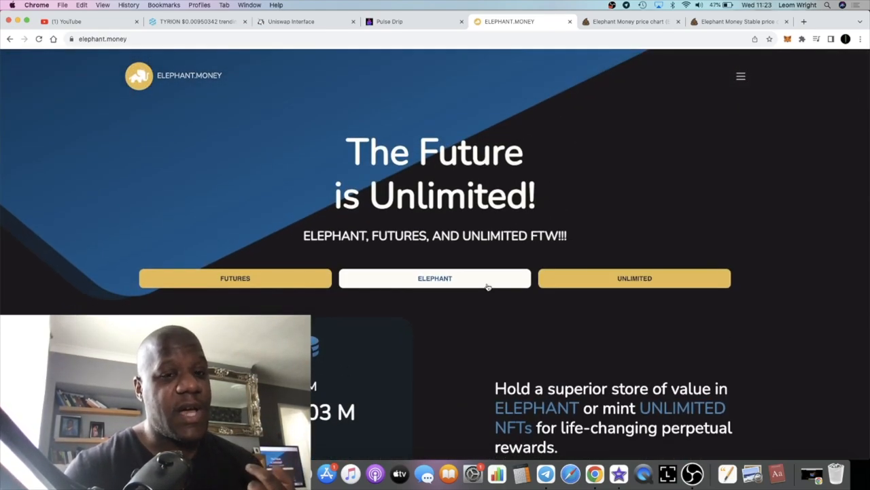
scroll(down, 3)
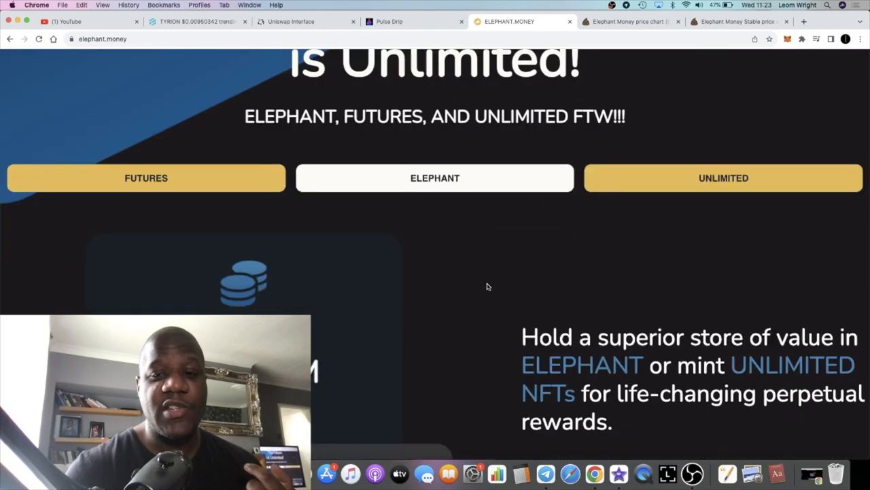
scroll(down, 3)
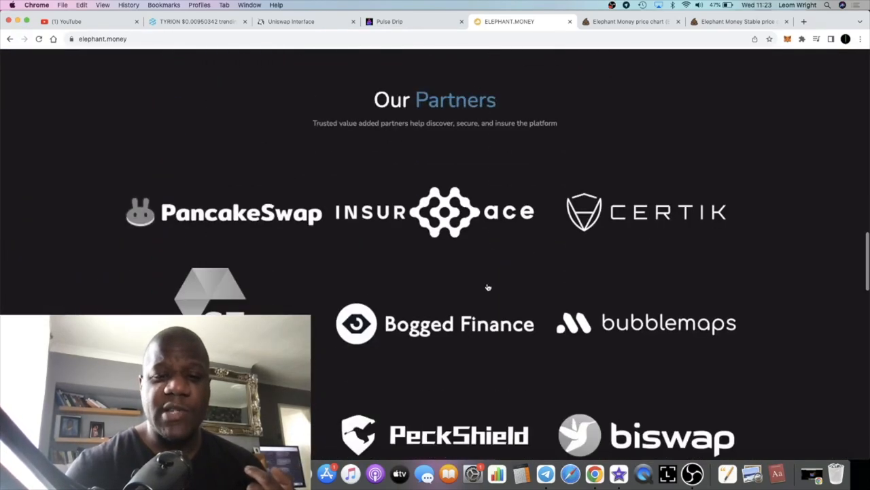
scroll(down, 3)
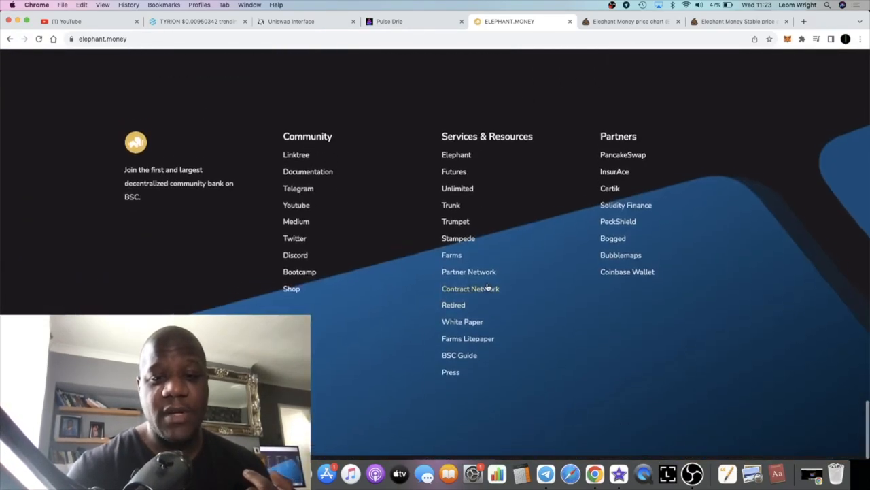
Step: Switch to the ELEPHANT/BNB chart, then on to the TRUNK/BUSD stable price chart
click(628, 22)
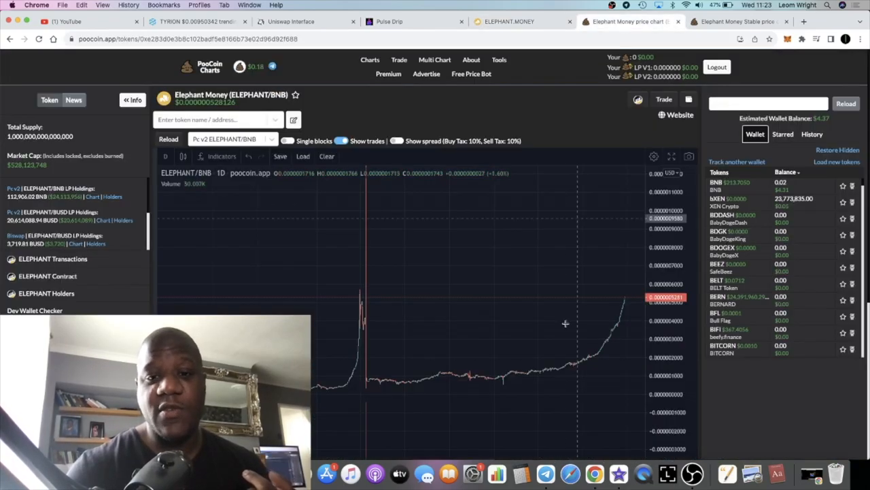
mouse_move(538, 380)
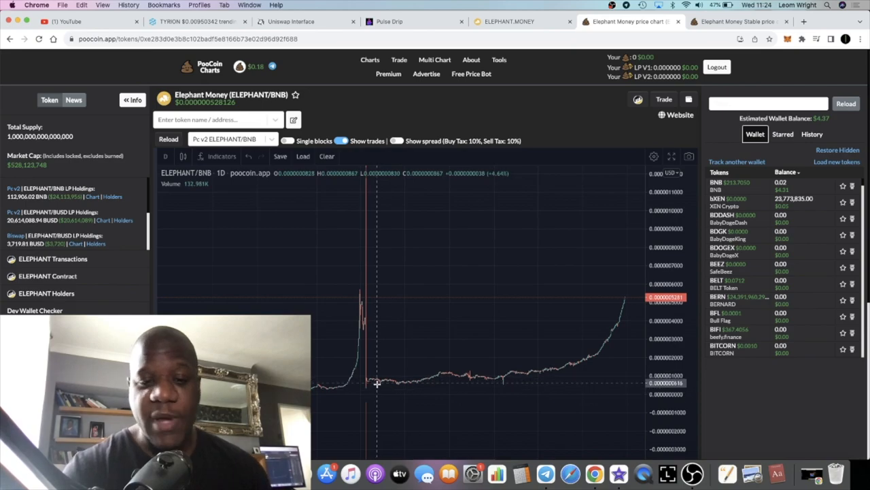
mouse_move(427, 382)
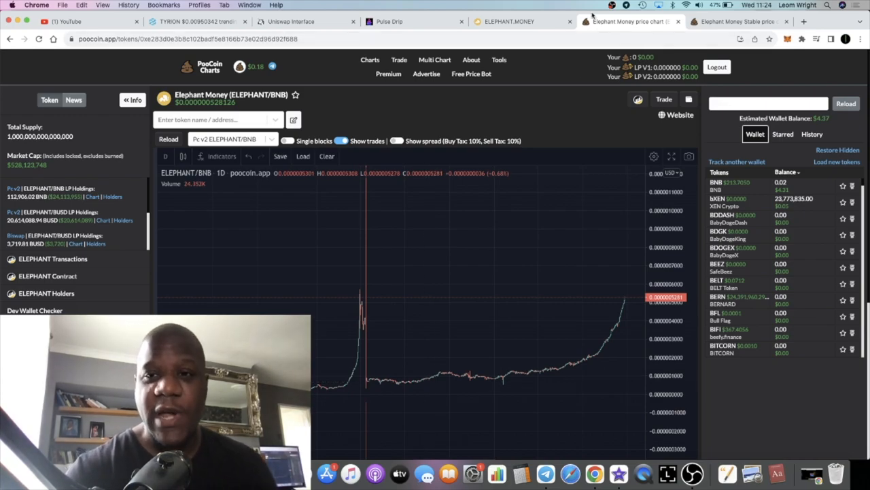
click(737, 22)
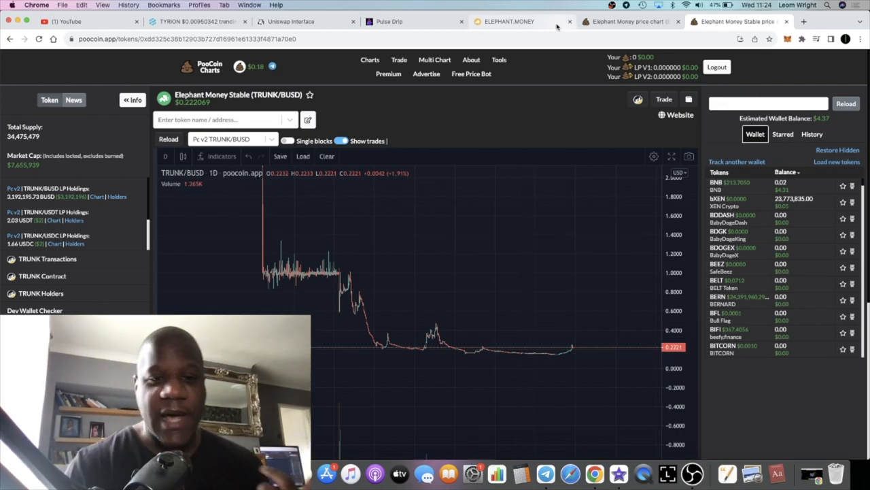
Step: Review the 617.203 M AUM and 34.5 M TRUNK cards on Elephant Money, ending on the ELEPHANT/BNB chart
click(517, 22)
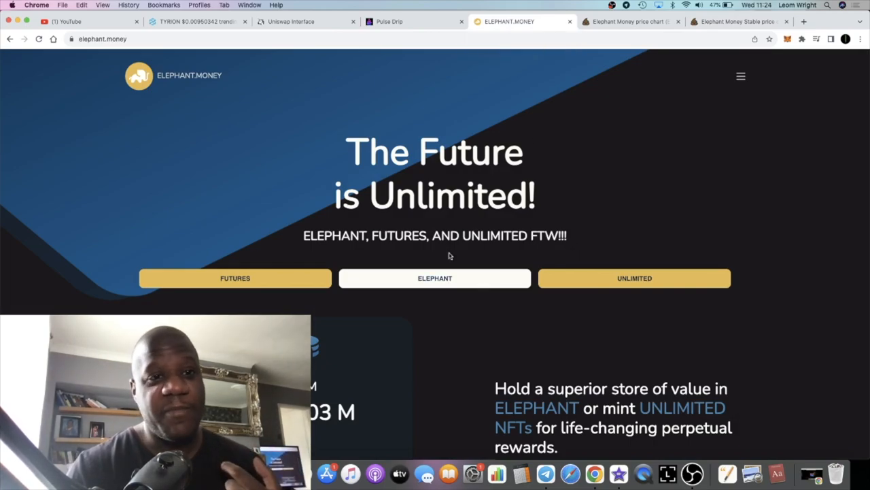
scroll(down, 3)
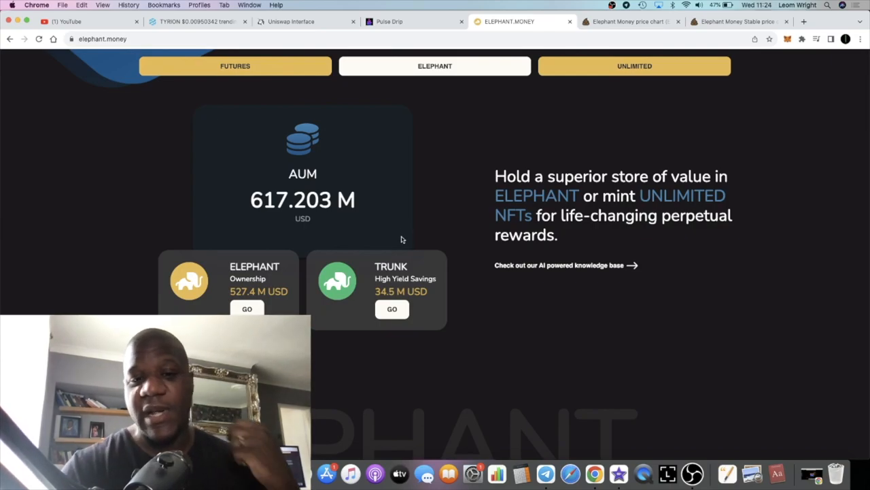
scroll(up, 3)
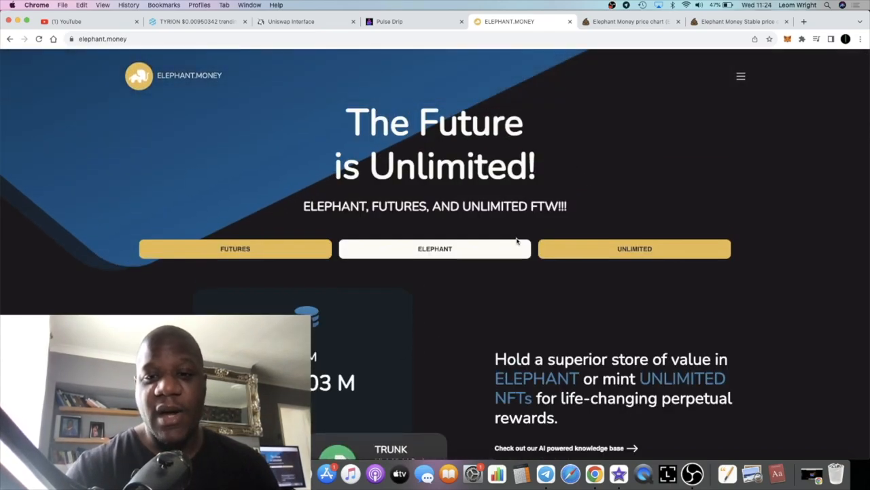
scroll(down, 3)
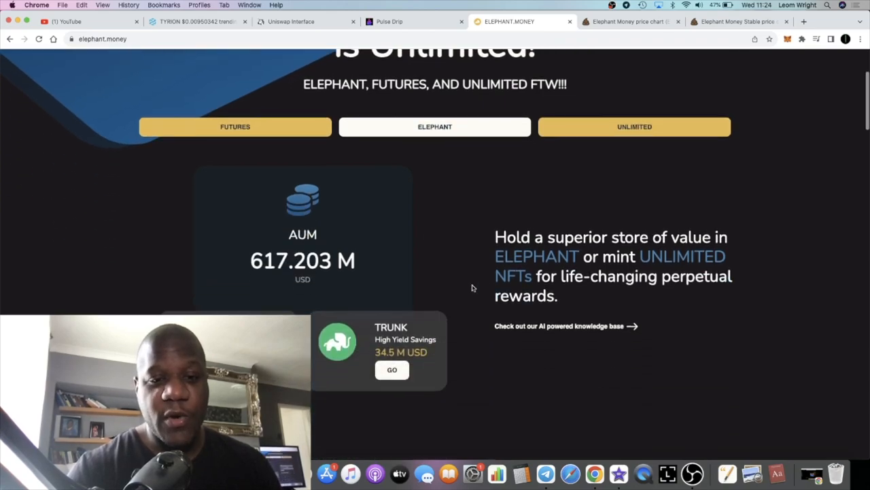
click(628, 21)
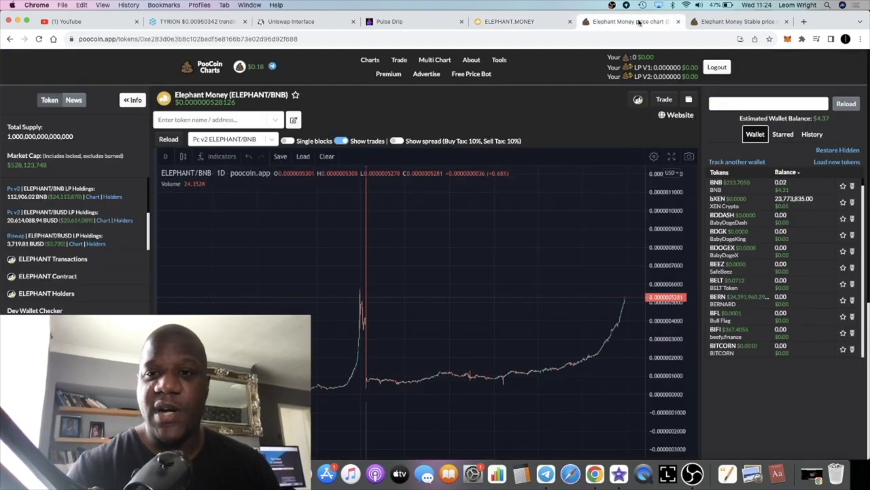